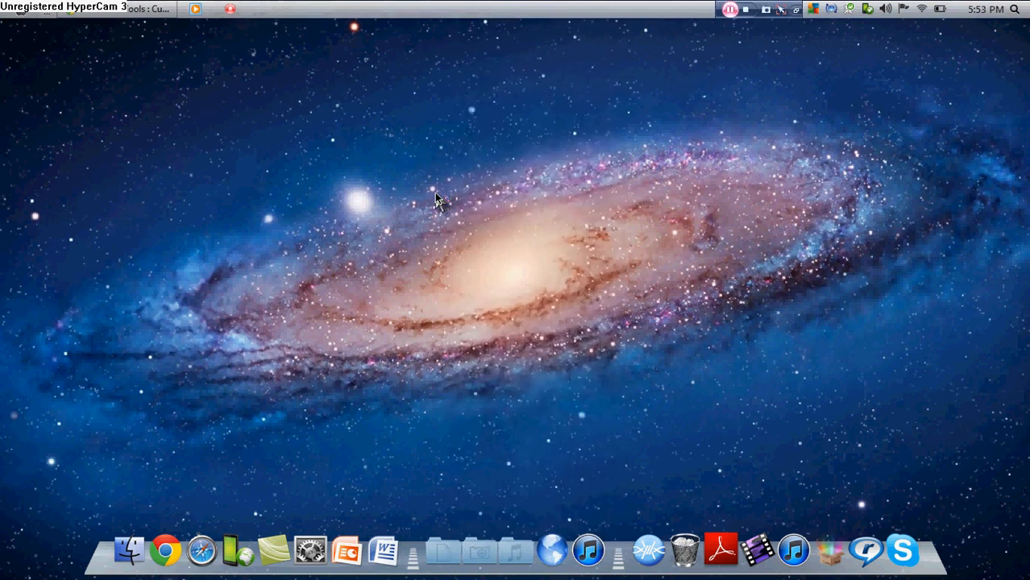
mouse_move(551, 132)
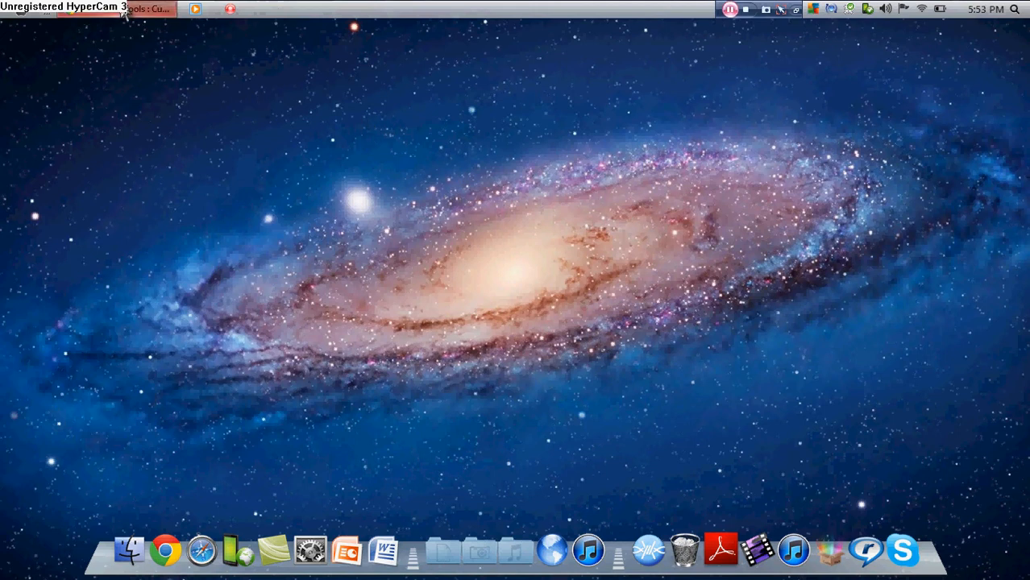
Restore the browser window showing the custopack.com home page
click(165, 551)
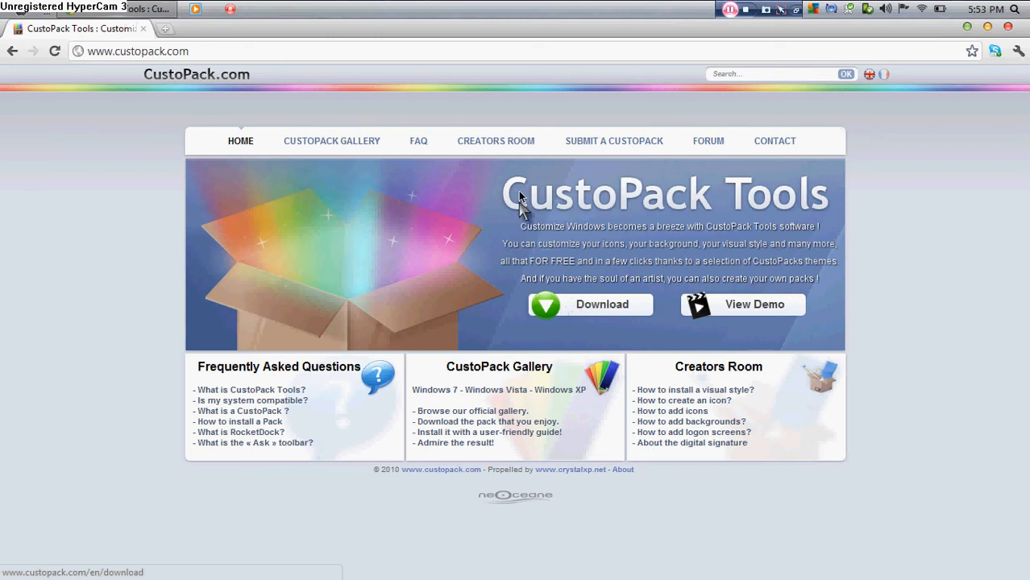
mouse_move(535, 294)
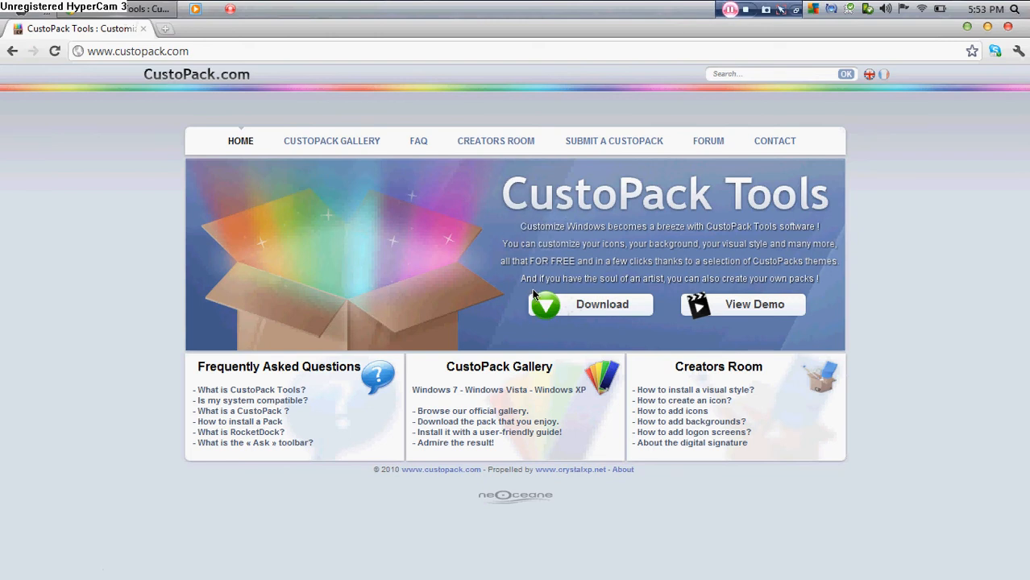
mouse_move(1006, 11)
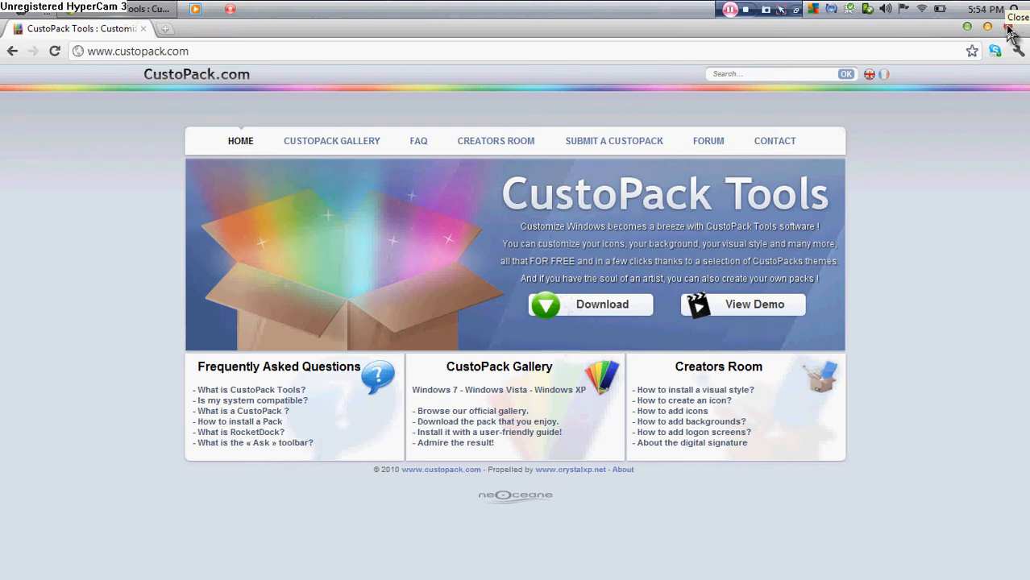
Close the browser, launch CustoPack Tools from the dock and go to Download CustoPacks
click(1009, 29)
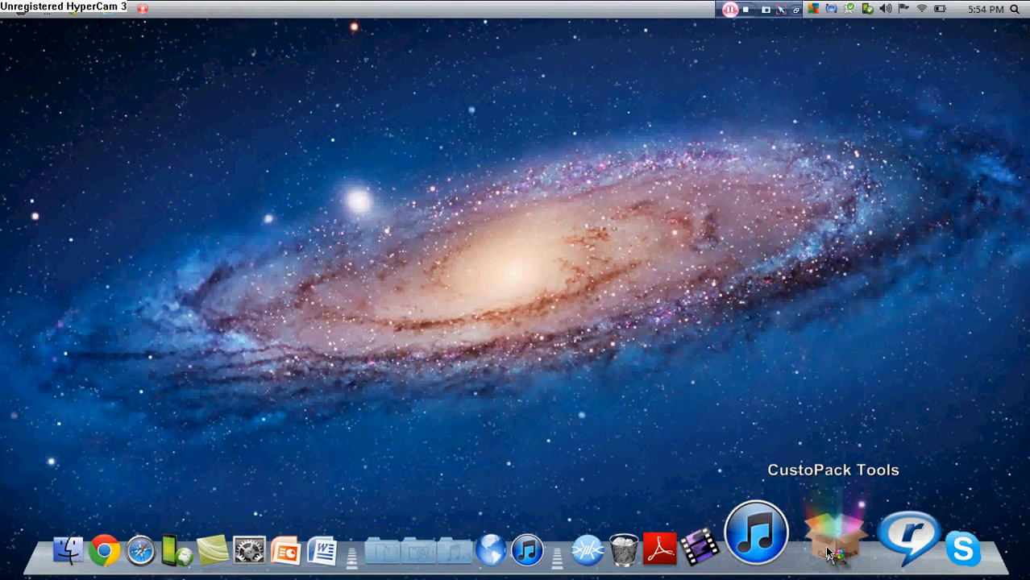
click(835, 532)
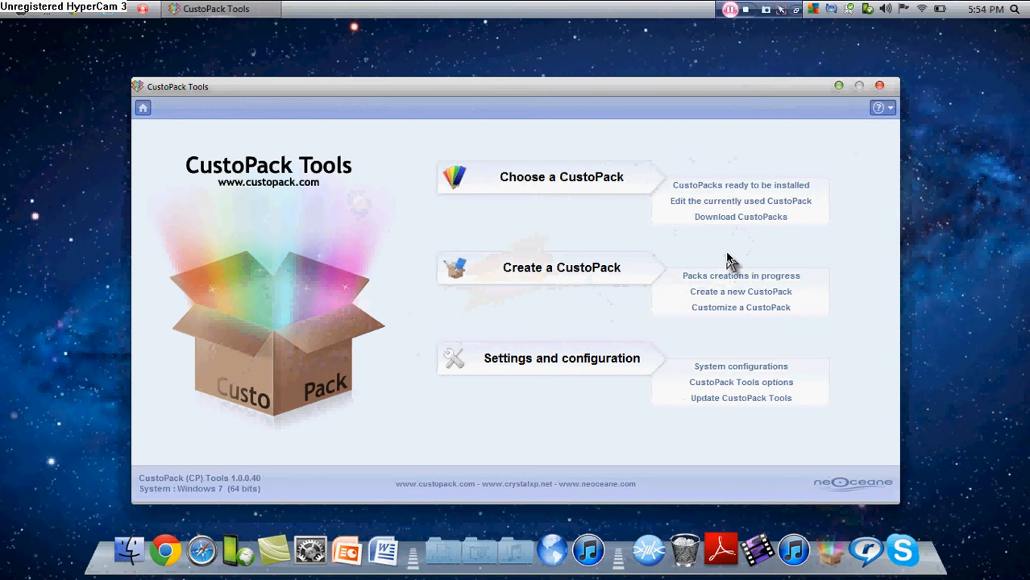
mouse_move(728, 248)
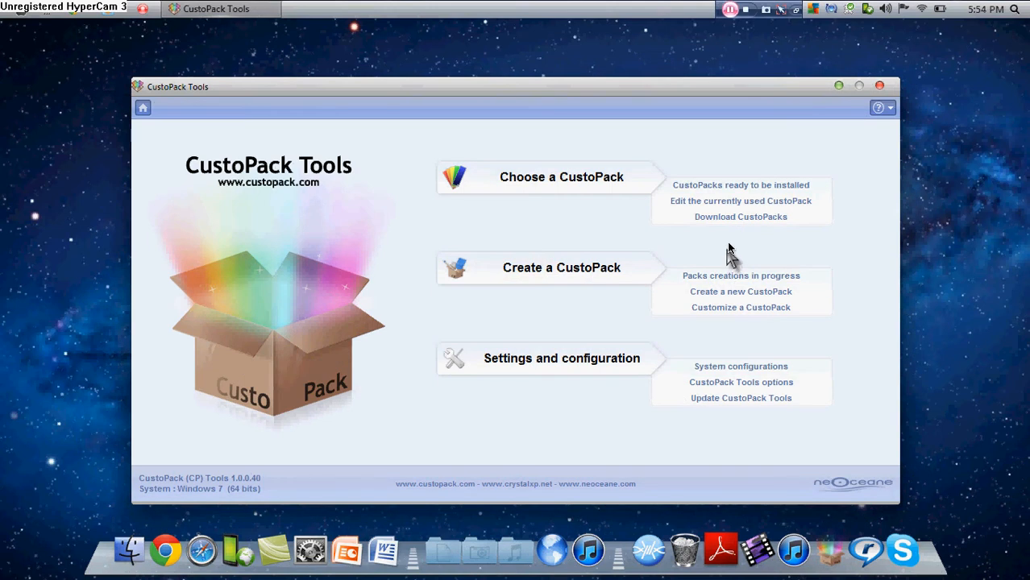
click(739, 216)
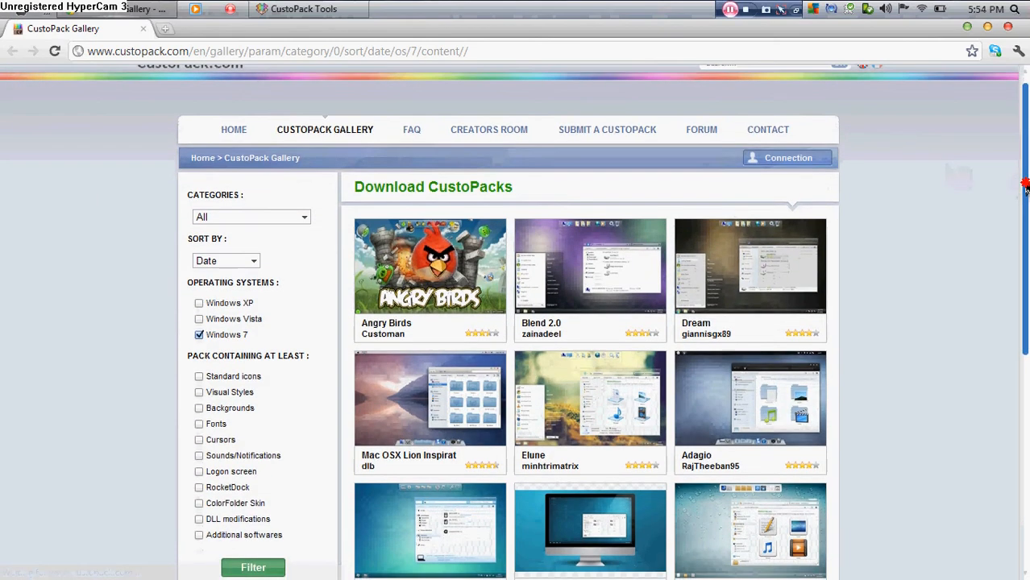
Scroll the Windows 7 gallery and show more information on the Mac OSX Lion Inspirat pack
scroll(down, 3)
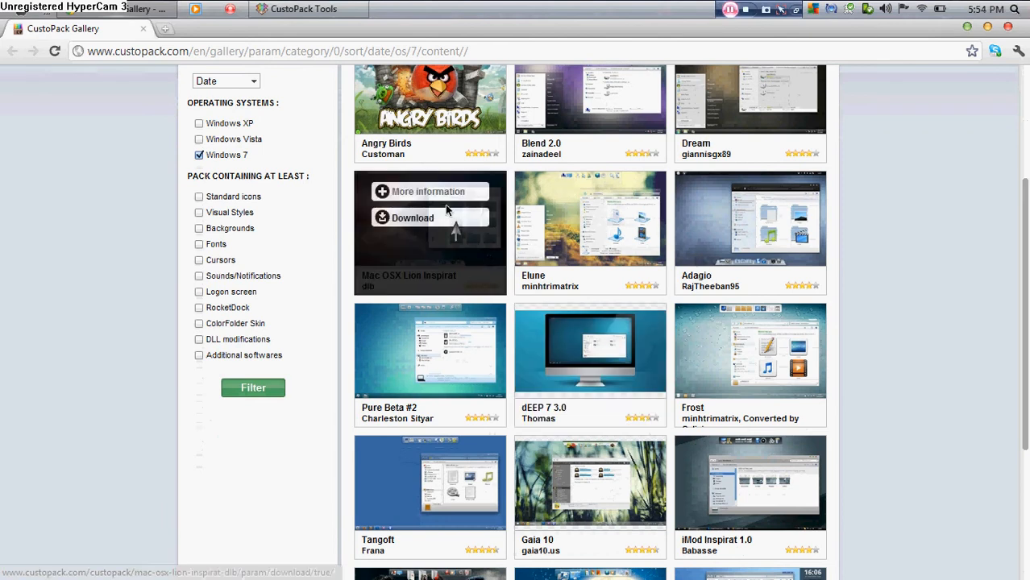
click(429, 190)
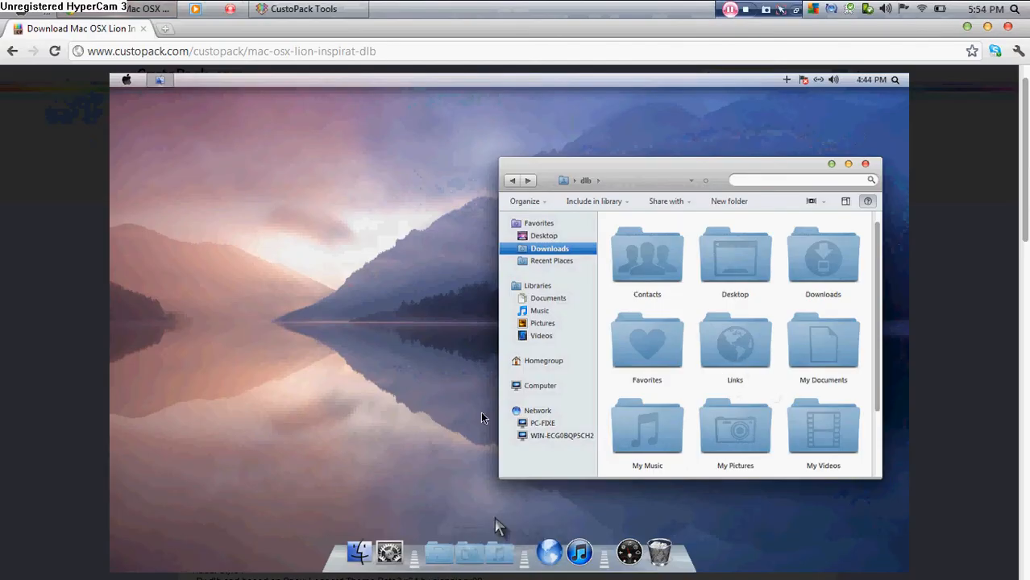
mouse_move(465, 524)
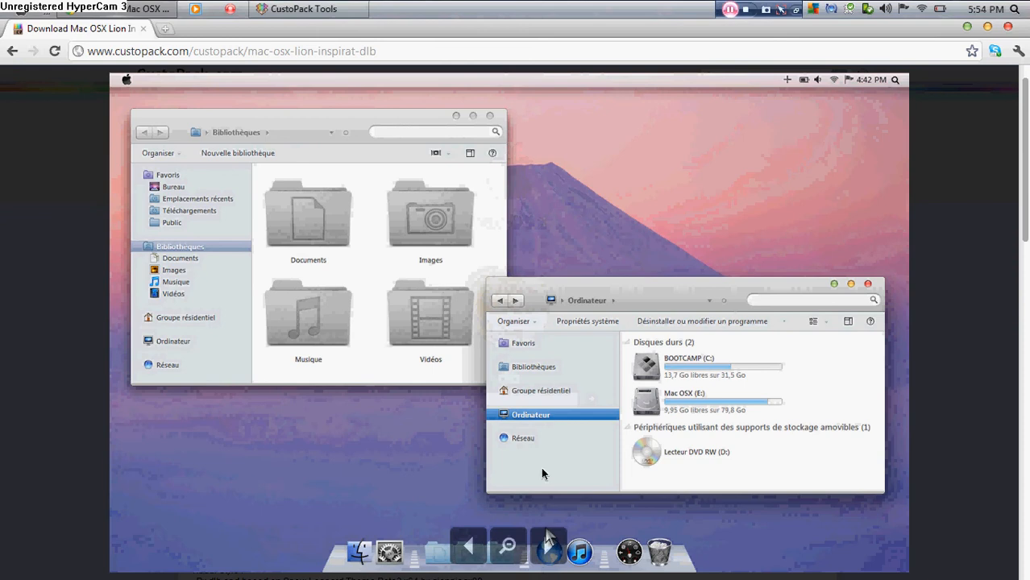
mouse_move(636, 211)
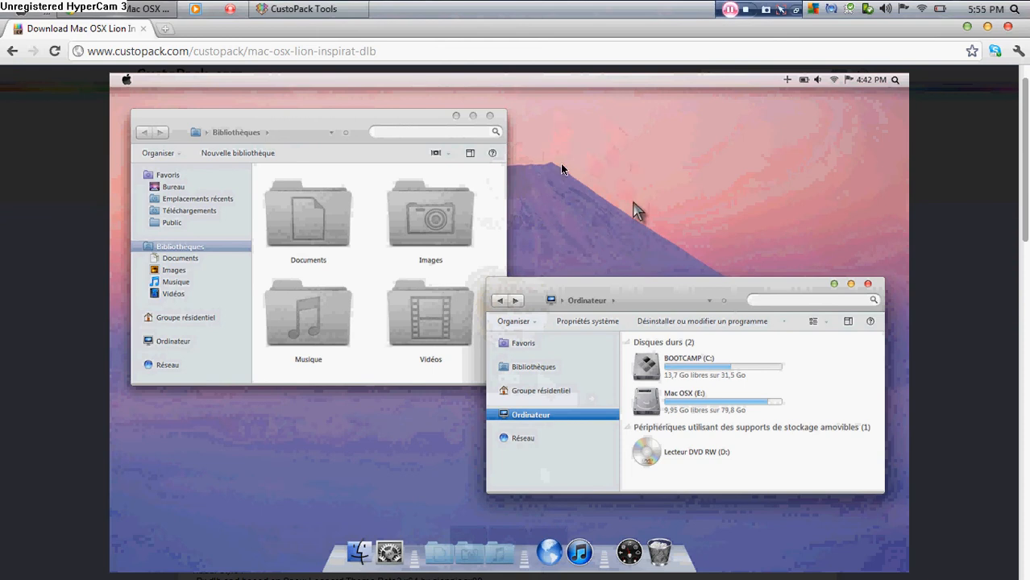
mouse_move(532, 570)
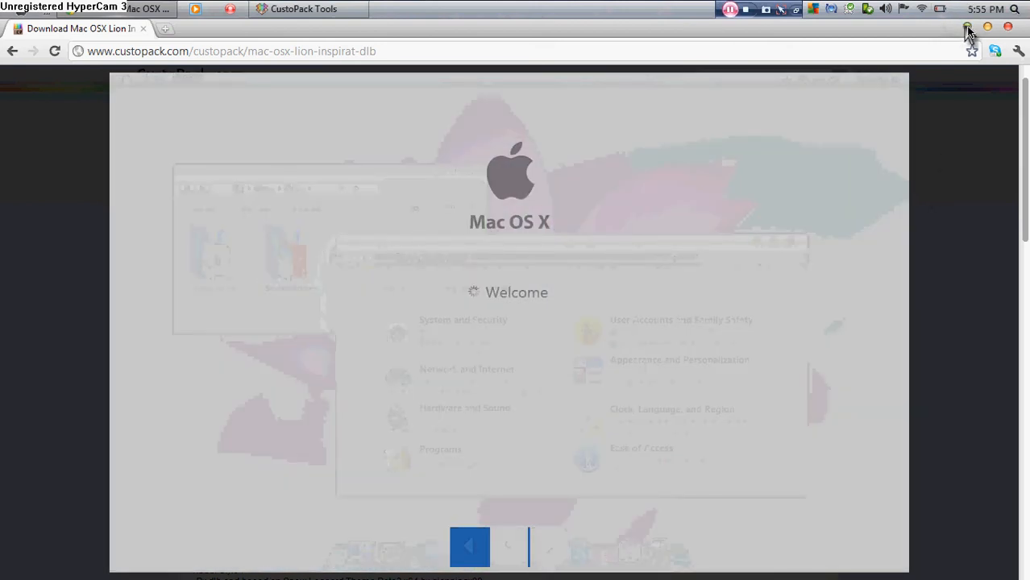
mouse_move(1008, 26)
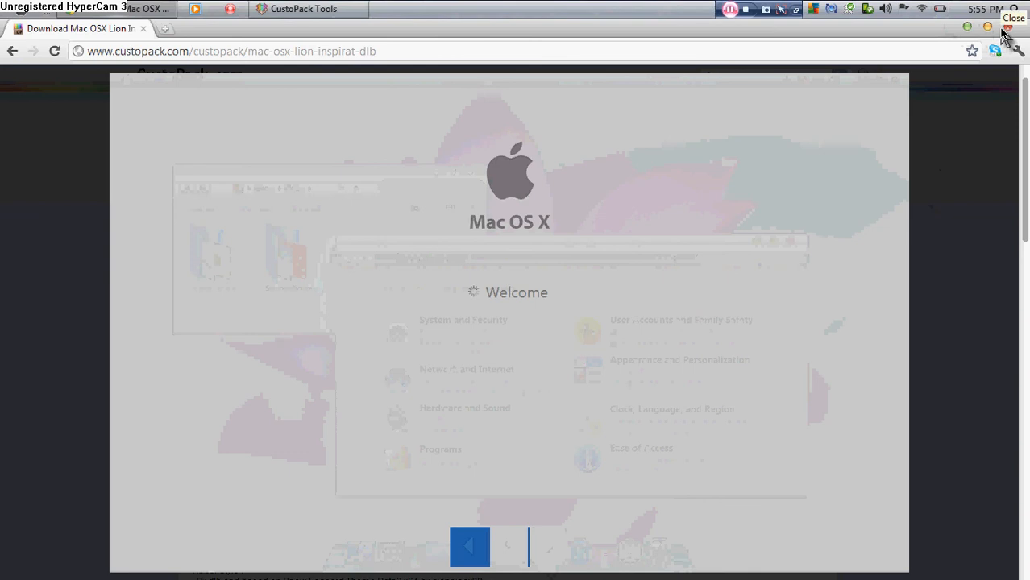
Close the browser, leaving only the galaxy-wallpaper desktop showing
click(1007, 26)
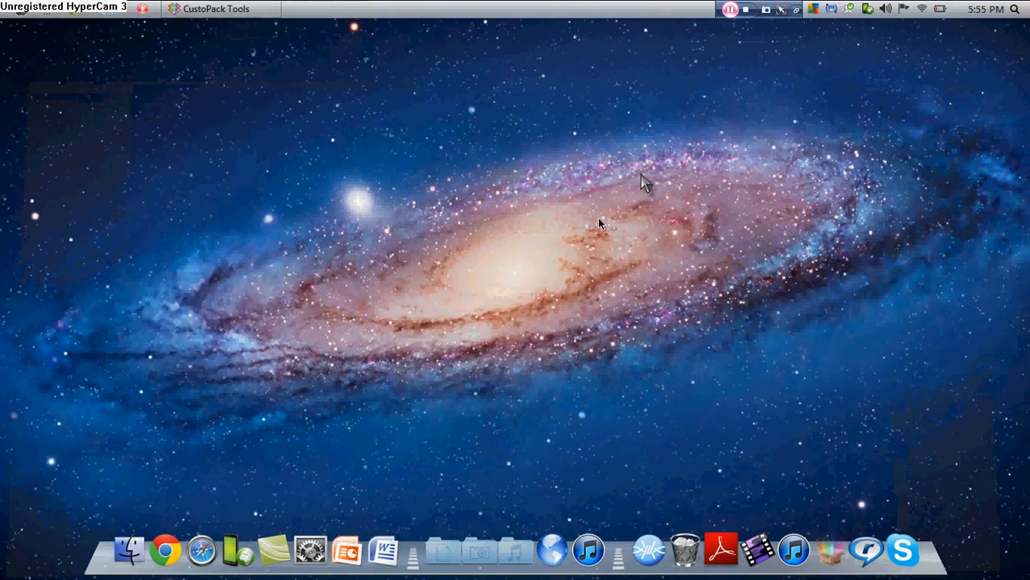
mouse_move(587, 248)
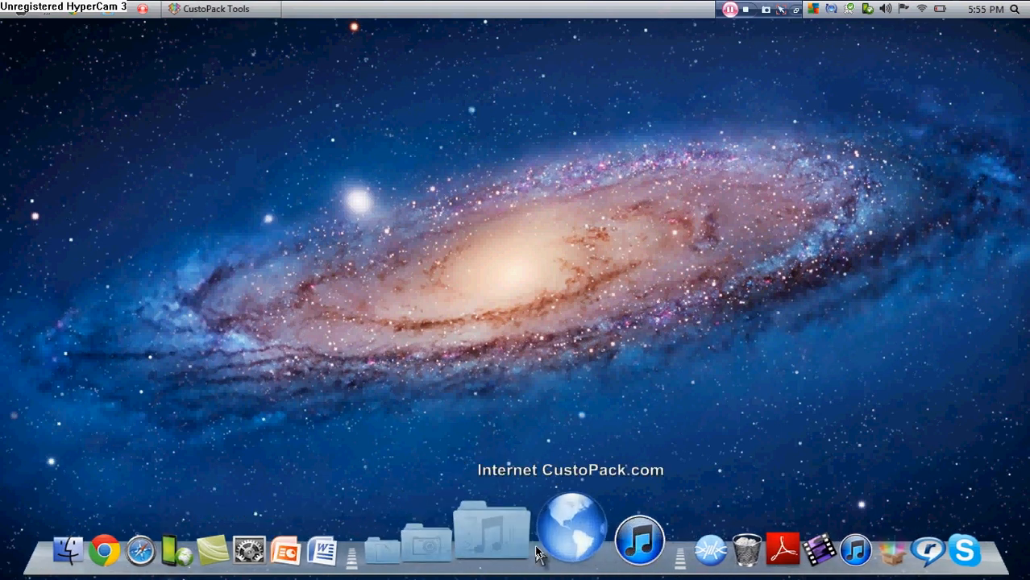
mouse_move(502, 361)
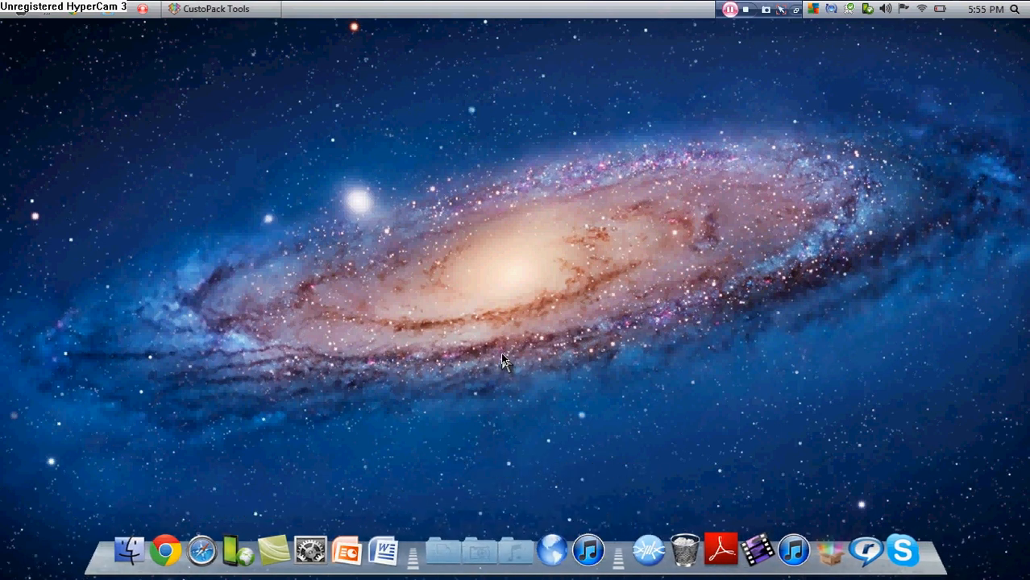
mouse_move(522, 448)
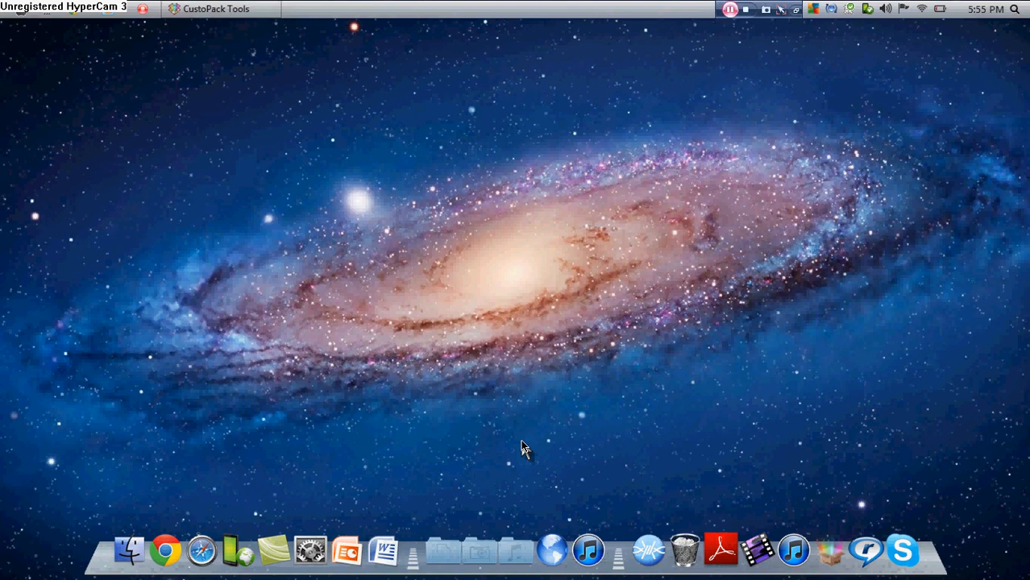